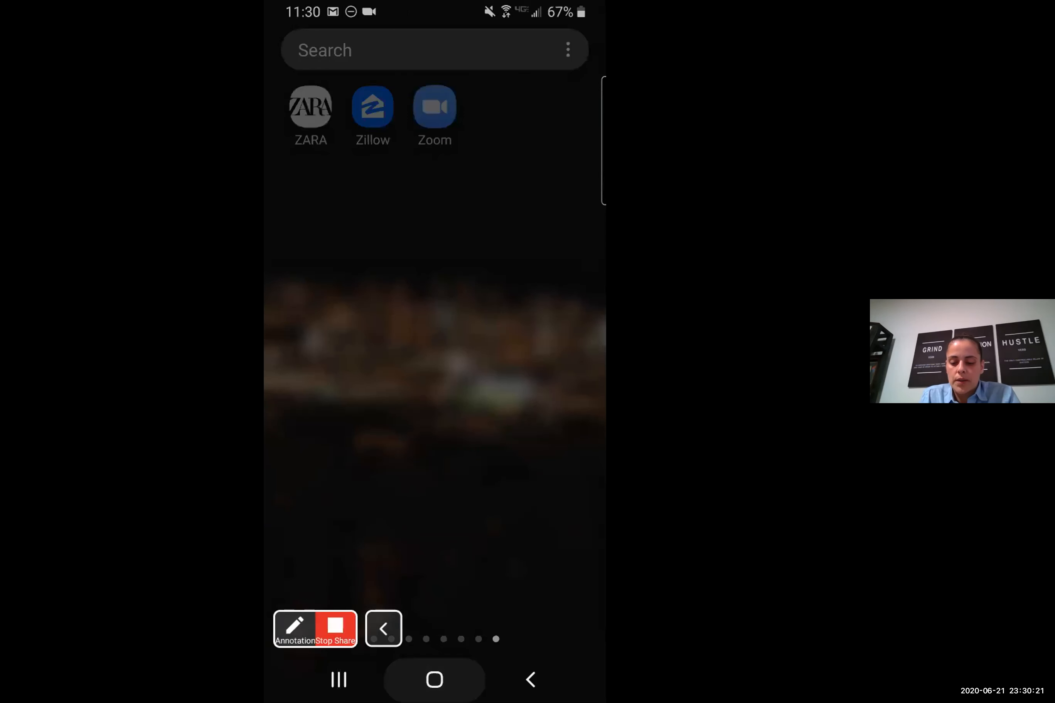
Search Play Store for 'metatrader 4' and open the MetaTrader 4 Forex Trading app page.
{"action": "left_click", "coordinate": [434, 681]}
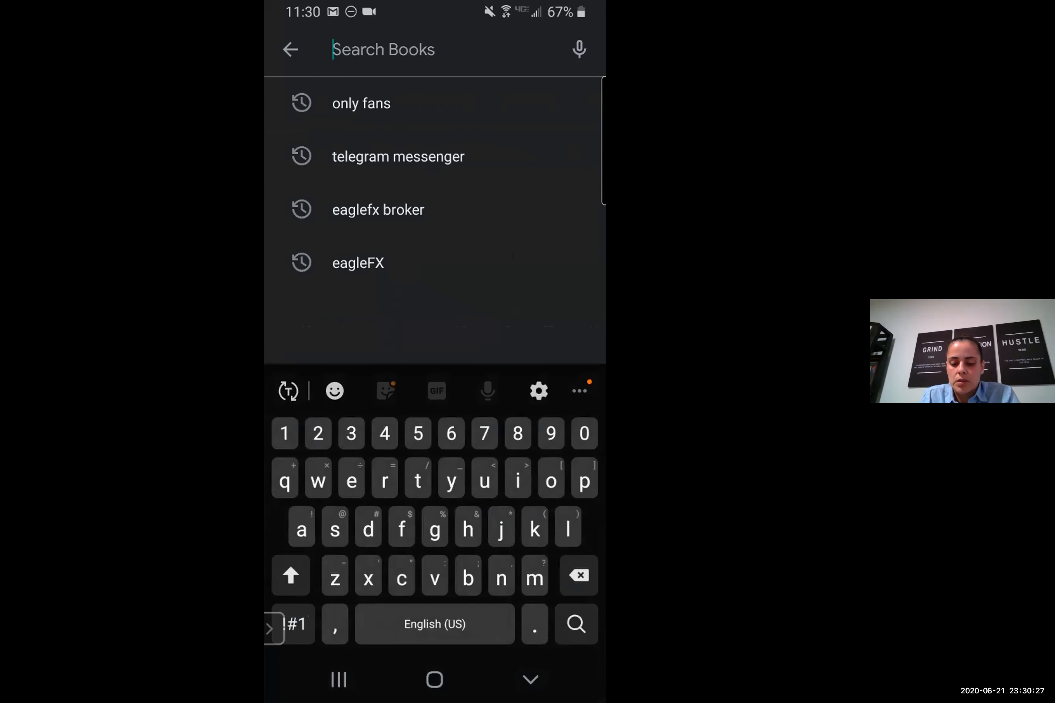
{"action": "type", "text": "Meta Trader 4"}
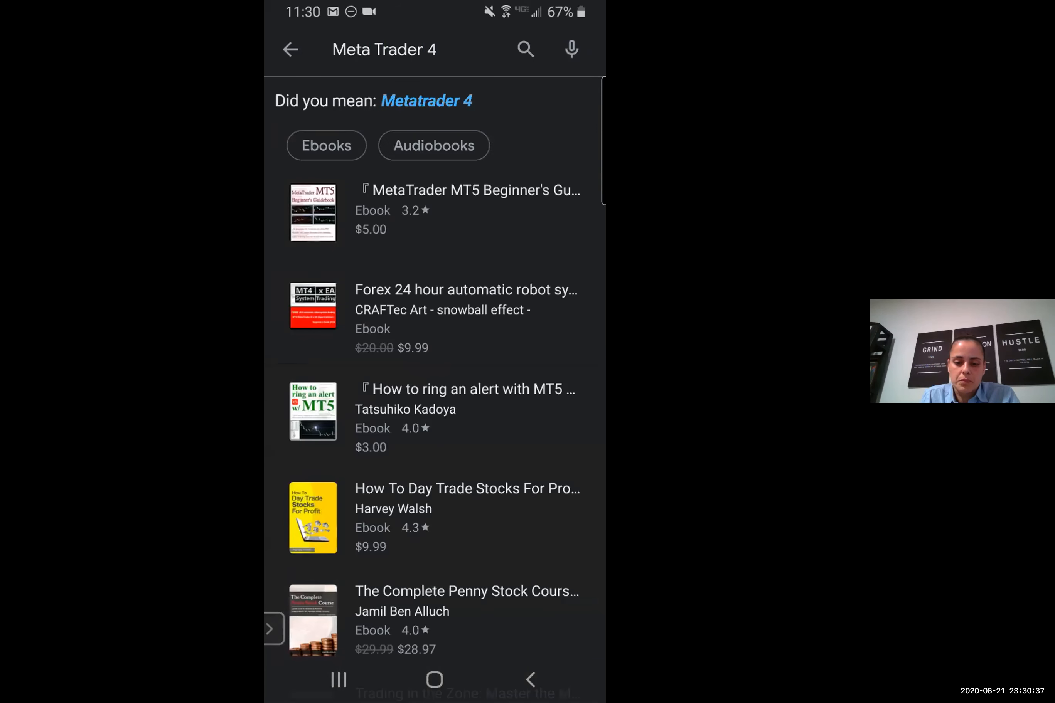
{"action": "left_click", "coordinate": [291, 50]}
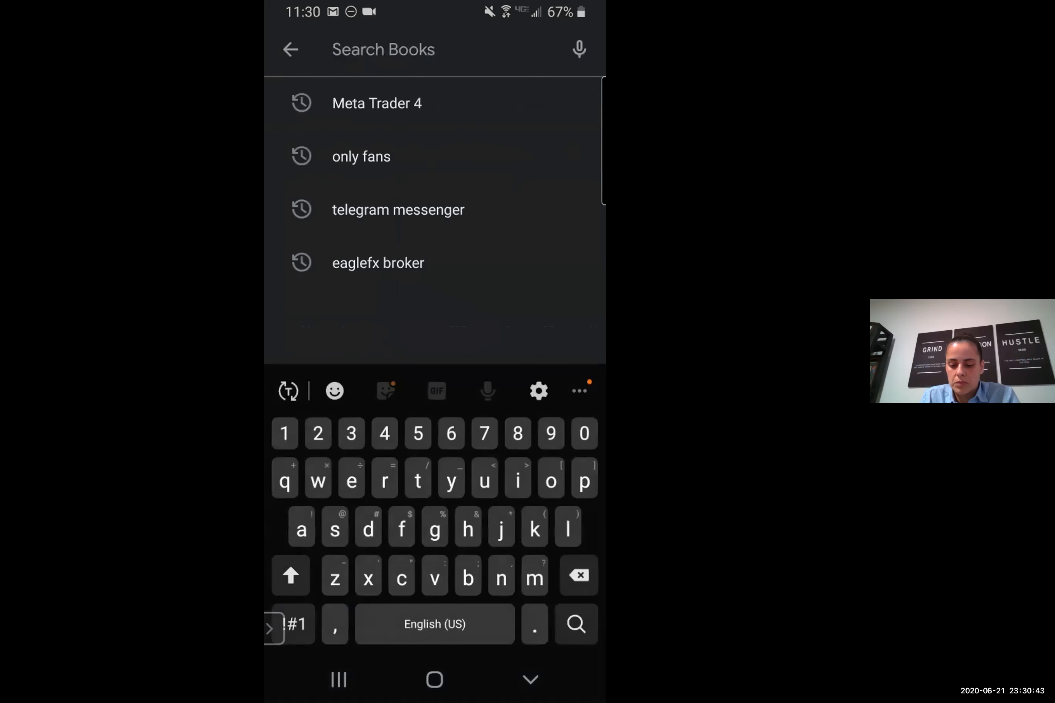
{"action": "type", "text": "meta"}
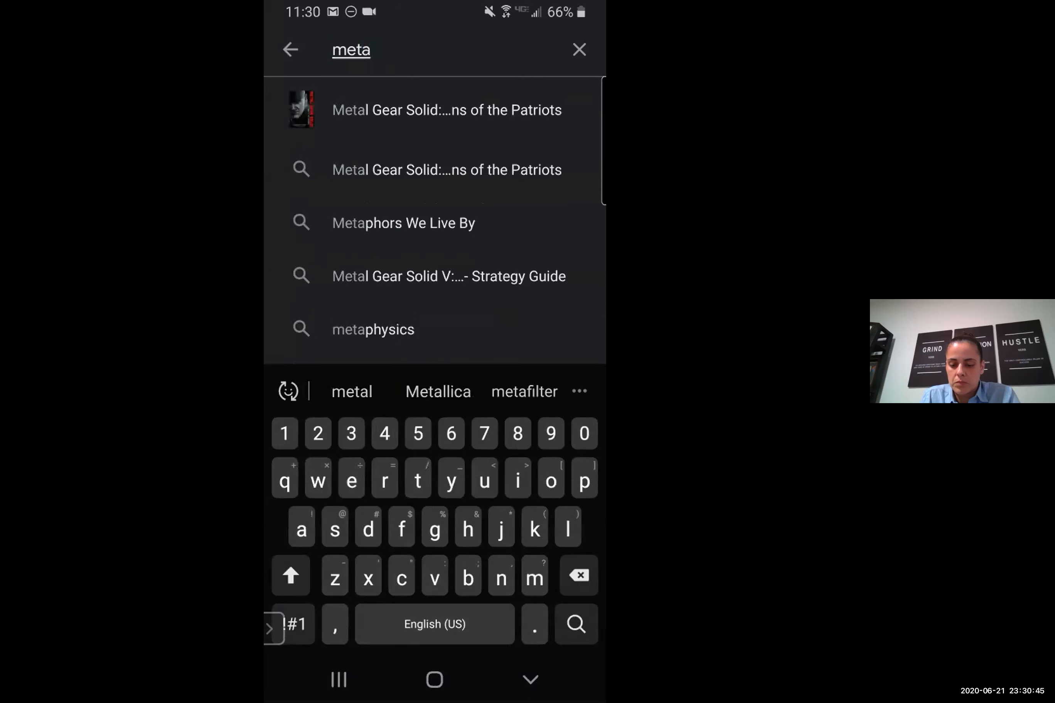
{"action": "type", "text": "trsder"}
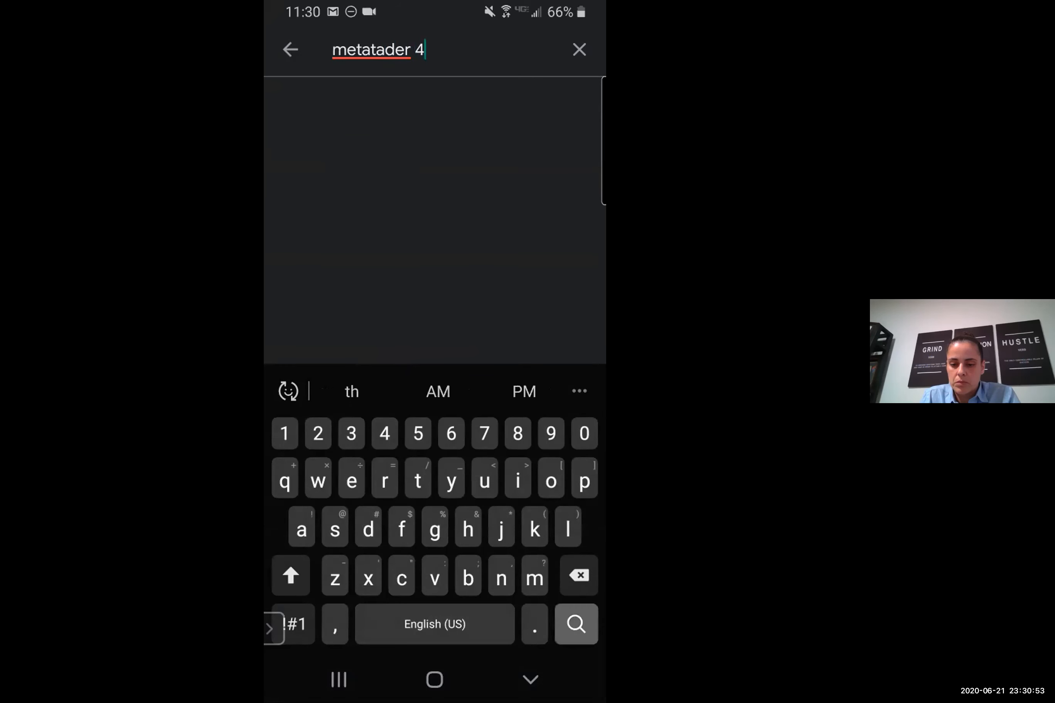
{"action": "key", "text": "Enter"}
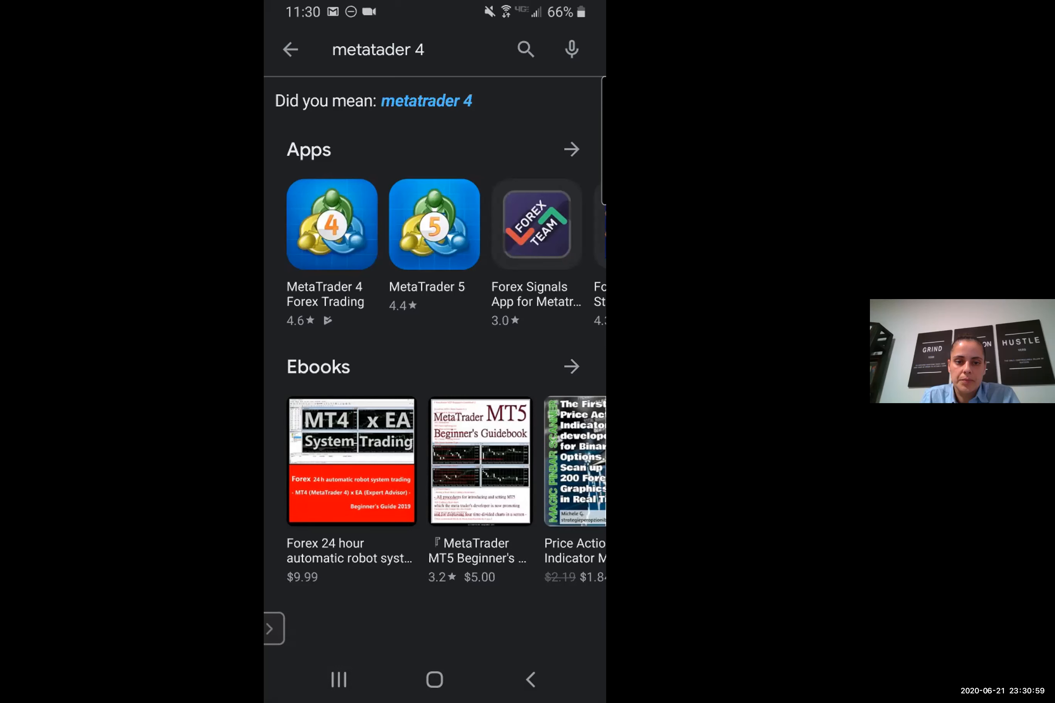
{"action": "left_click", "coordinate": [331, 225]}
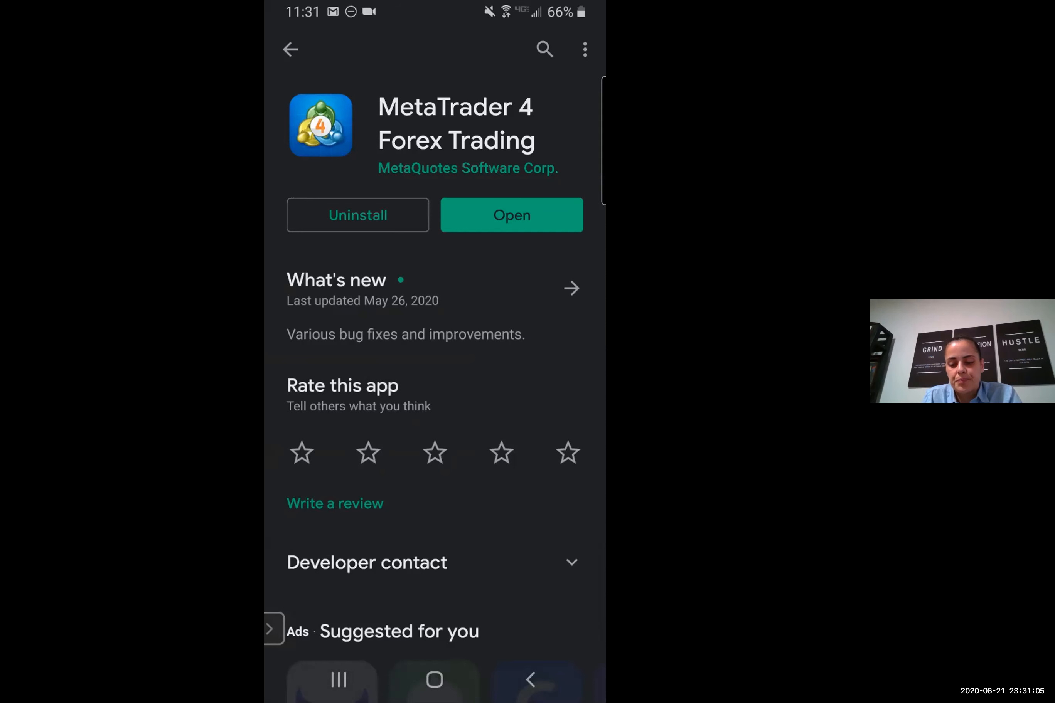
Launch MetaTrader 4 and reach the New Account screen via Manage accounts.
{"action": "left_click", "coordinate": [512, 215]}
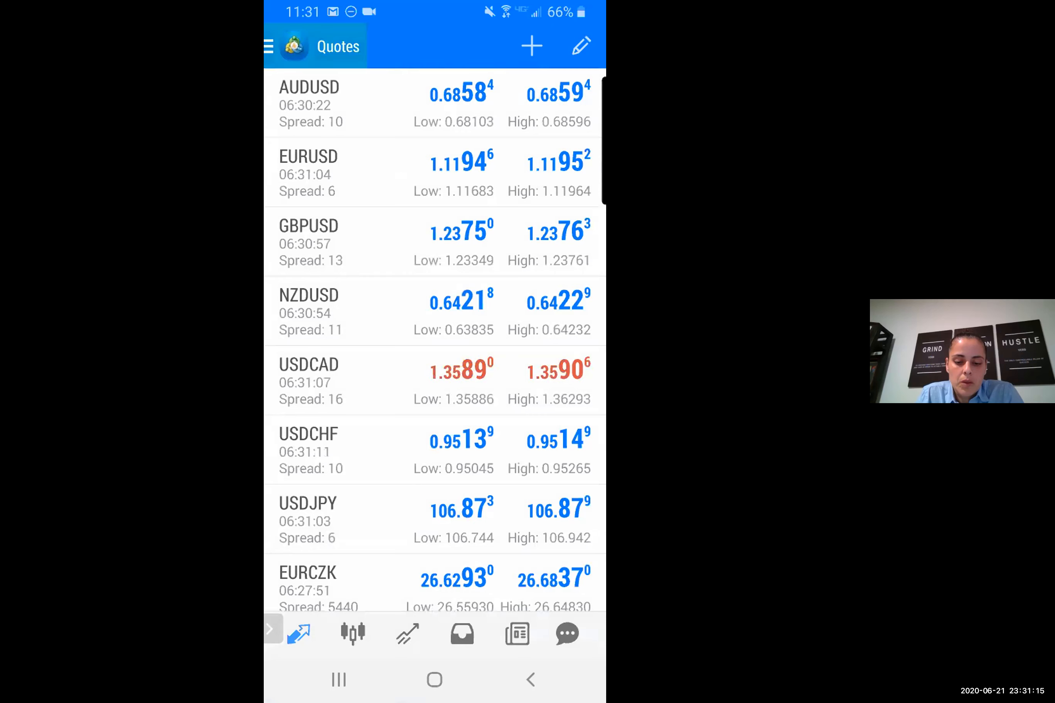
{"action": "left_click", "coordinate": [268, 46]}
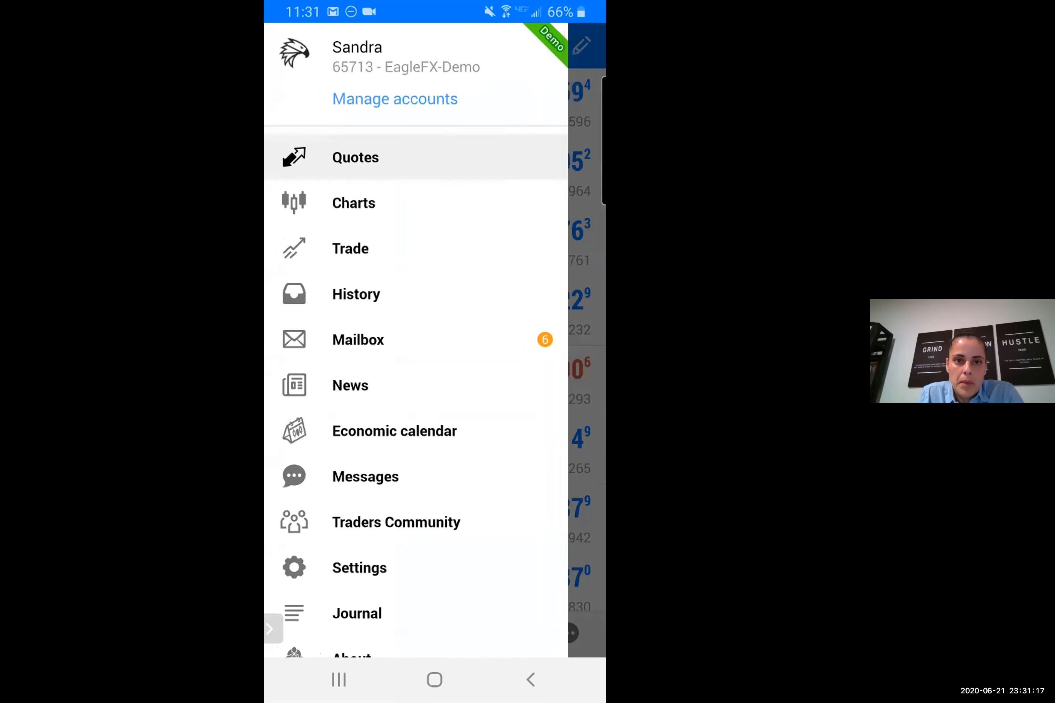
{"action": "left_click", "coordinate": [394, 99]}
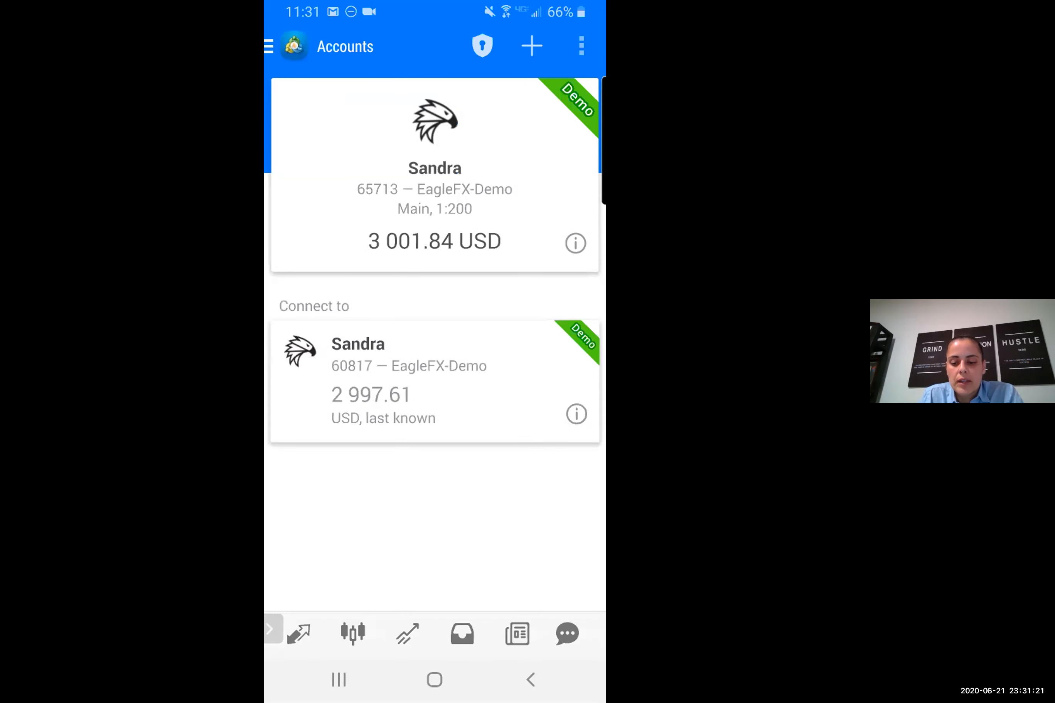
{"action": "left_click", "coordinate": [532, 46]}
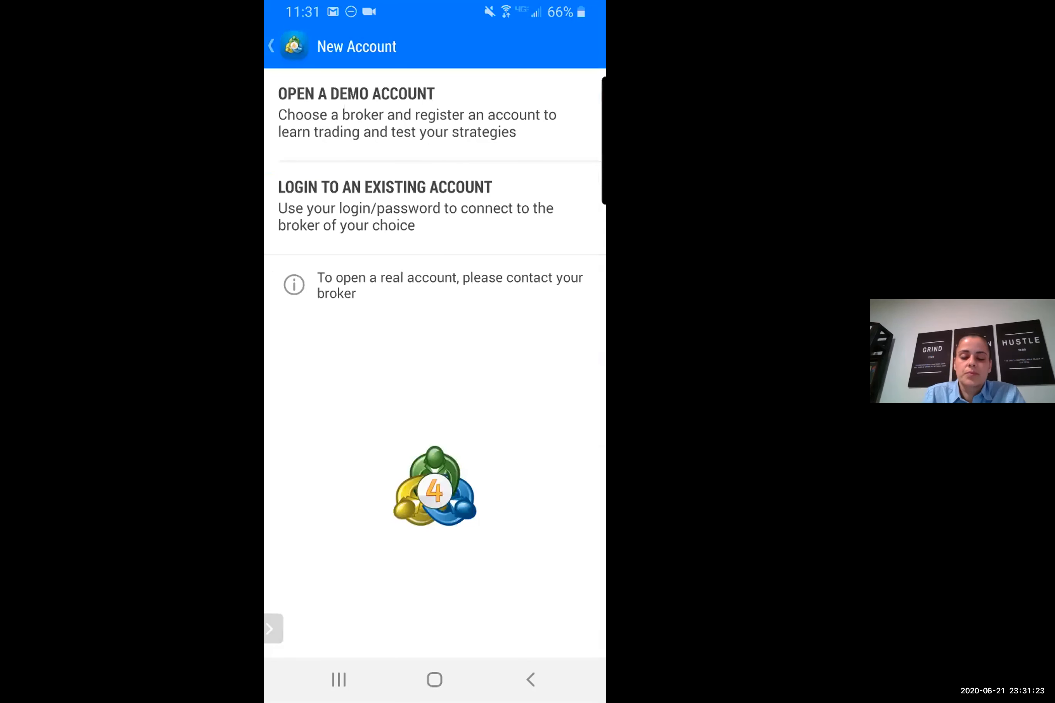
Start a demo account and select the EagleFX-Demo broker from the broker search.
{"action": "left_click", "coordinate": [354, 112]}
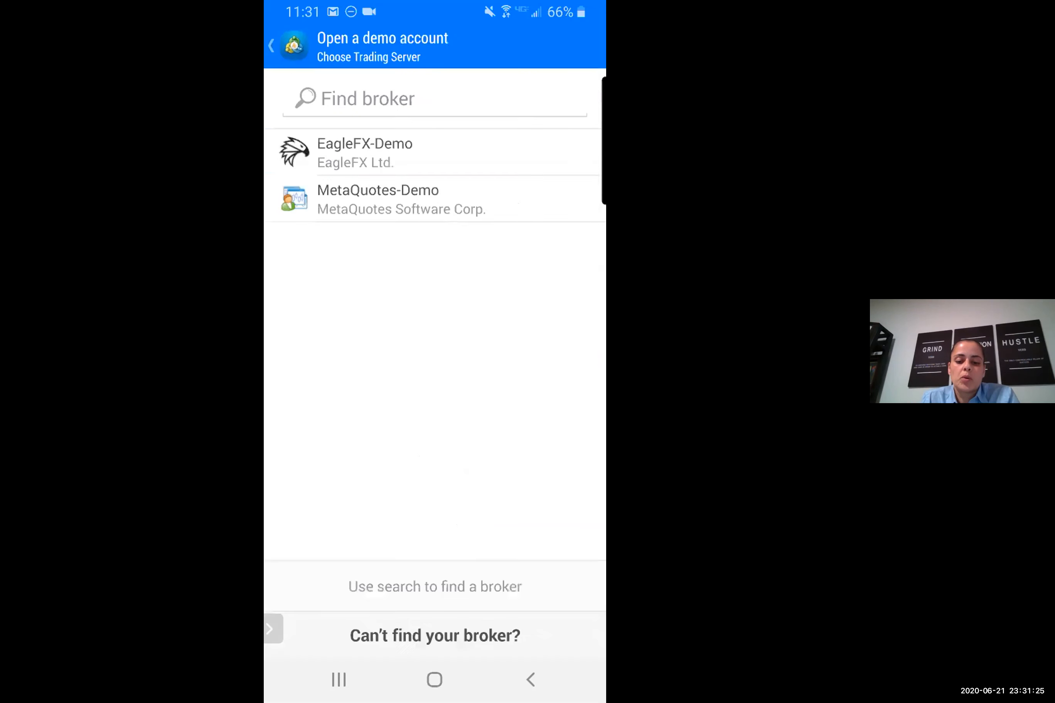
{"action": "left_click", "coordinate": [411, 99]}
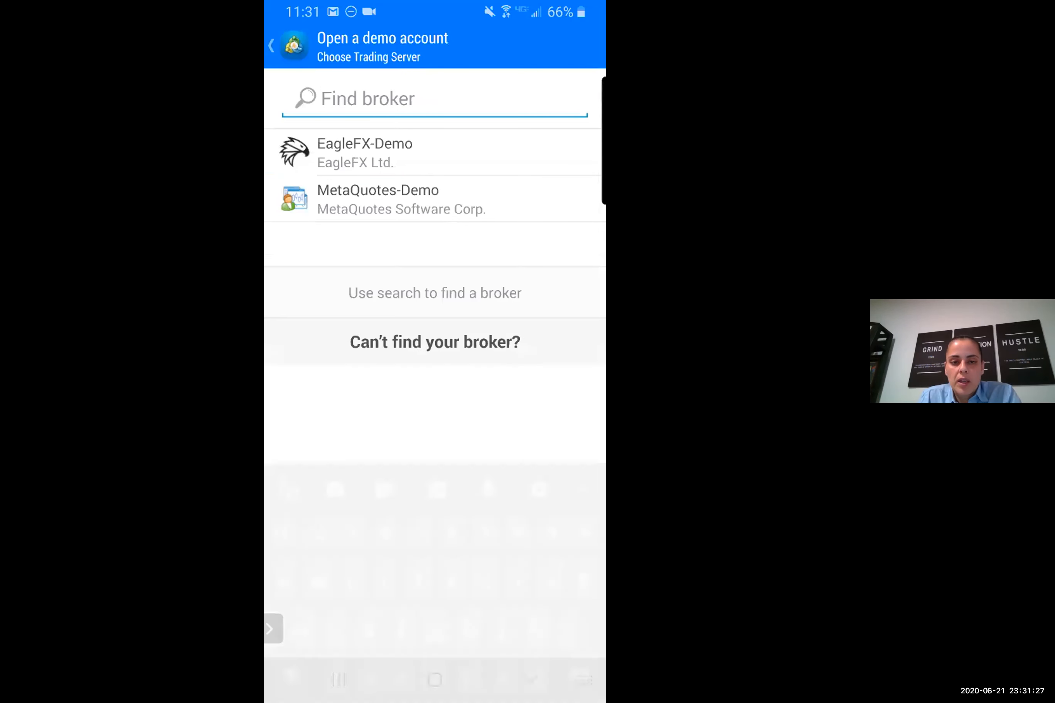
{"action": "type", "text": "agle"}
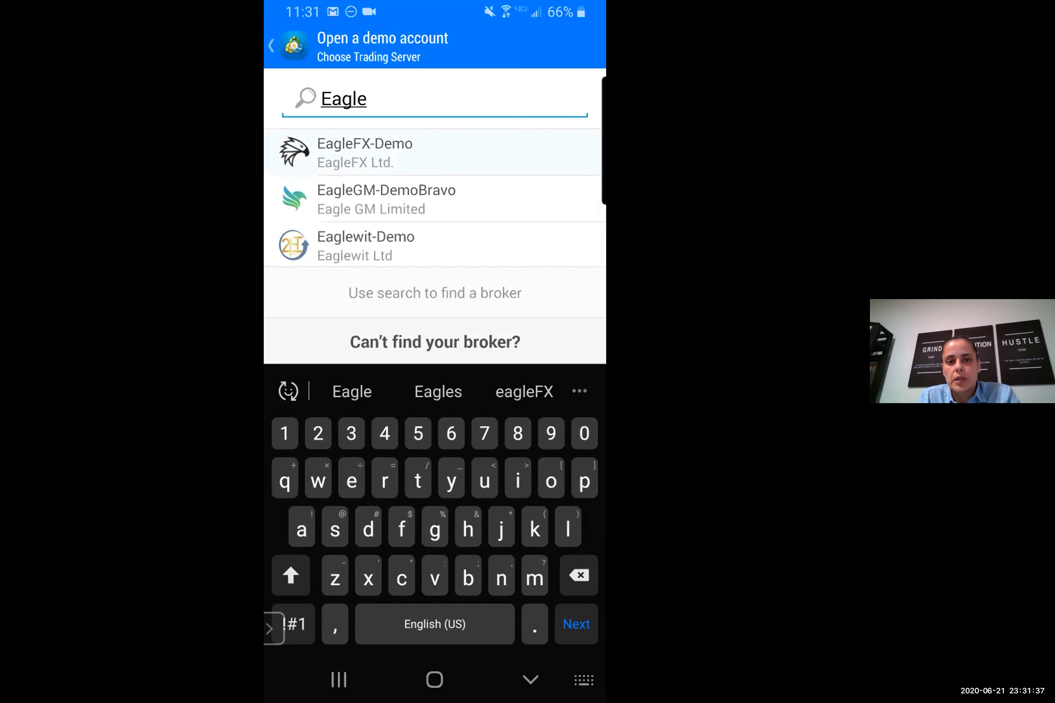
{"action": "left_click", "coordinate": [364, 152]}
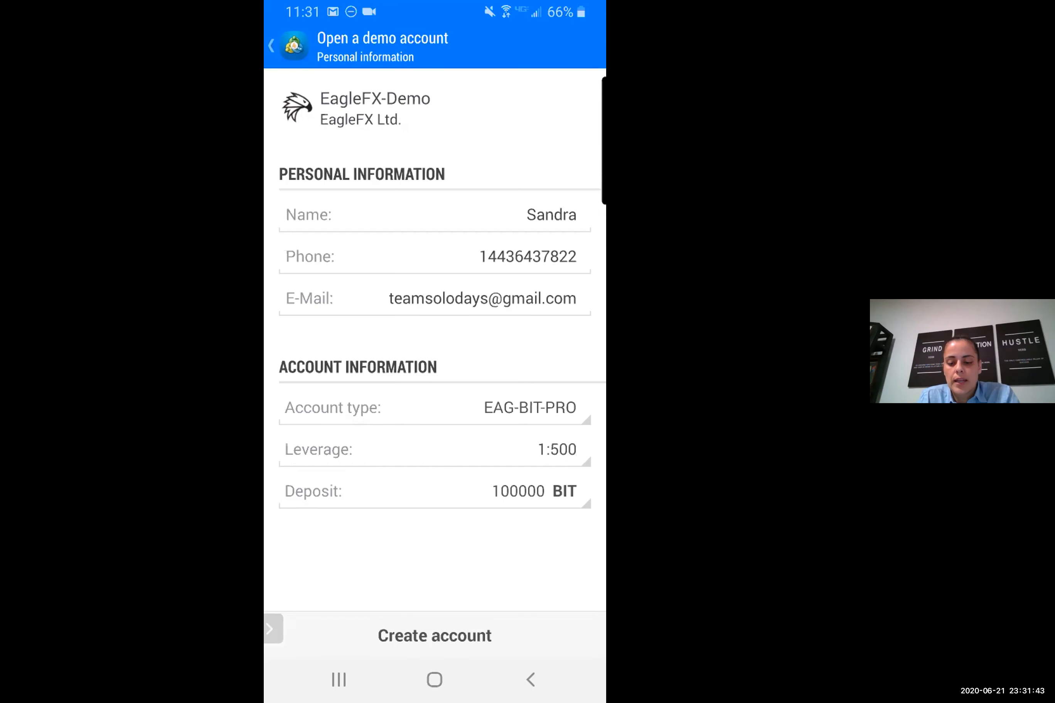
Create the demo account with EAG-USD-PRO type, 1:200 leverage and a 3000 USD deposit.
{"action": "left_click", "coordinate": [458, 408]}
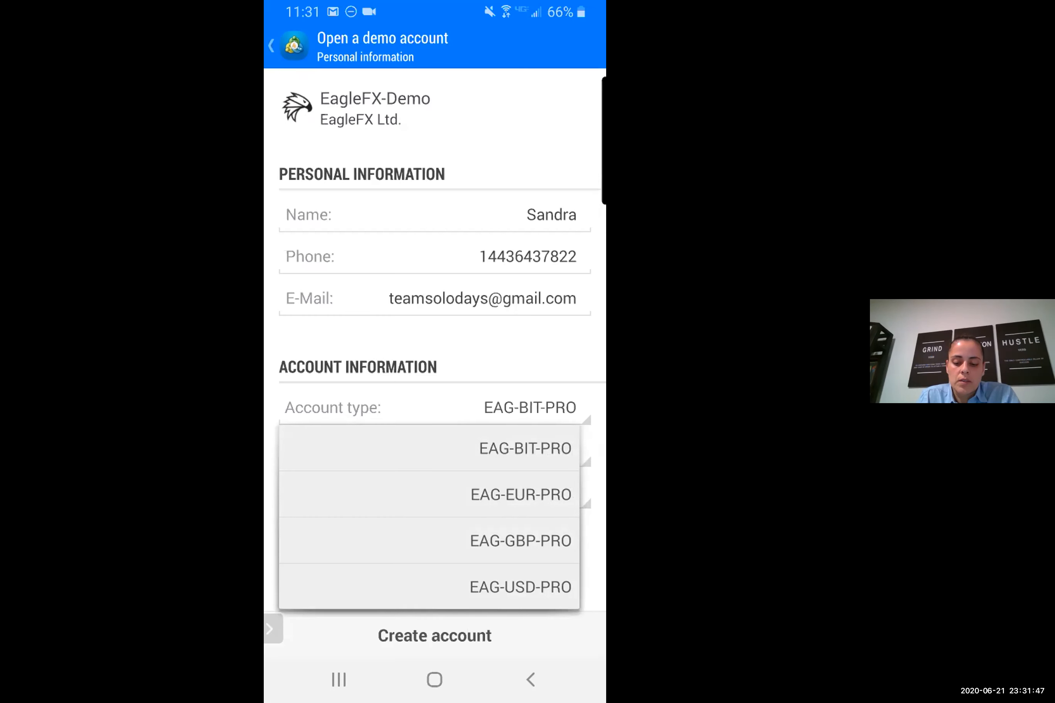
{"action": "left_click", "coordinate": [520, 588]}
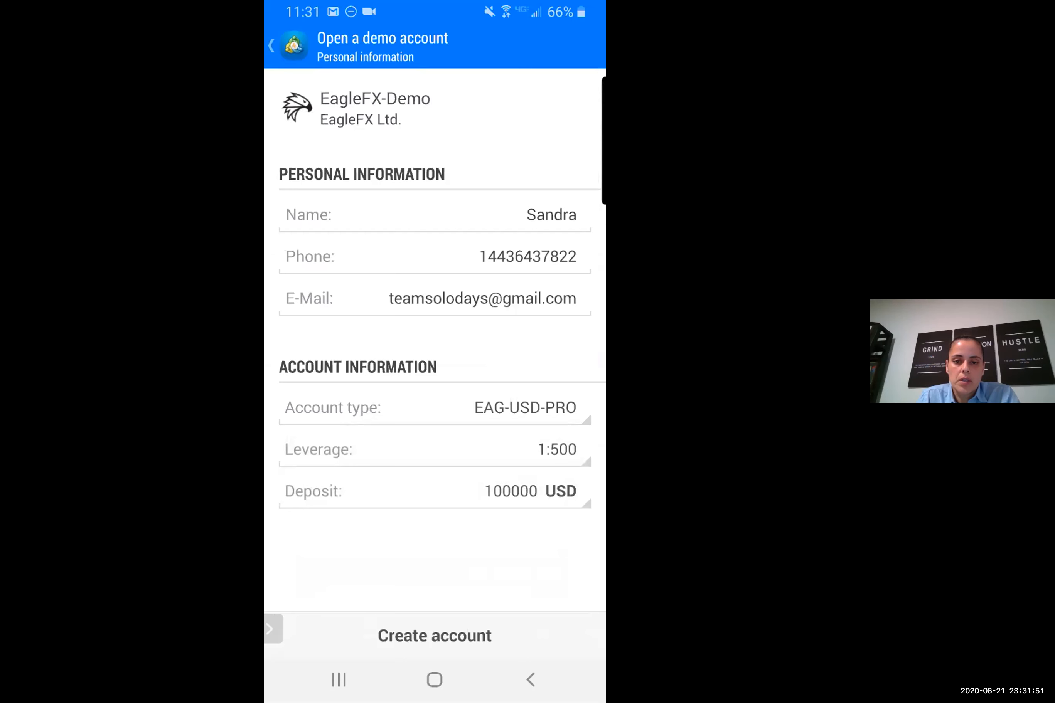
{"action": "left_click", "coordinate": [523, 408]}
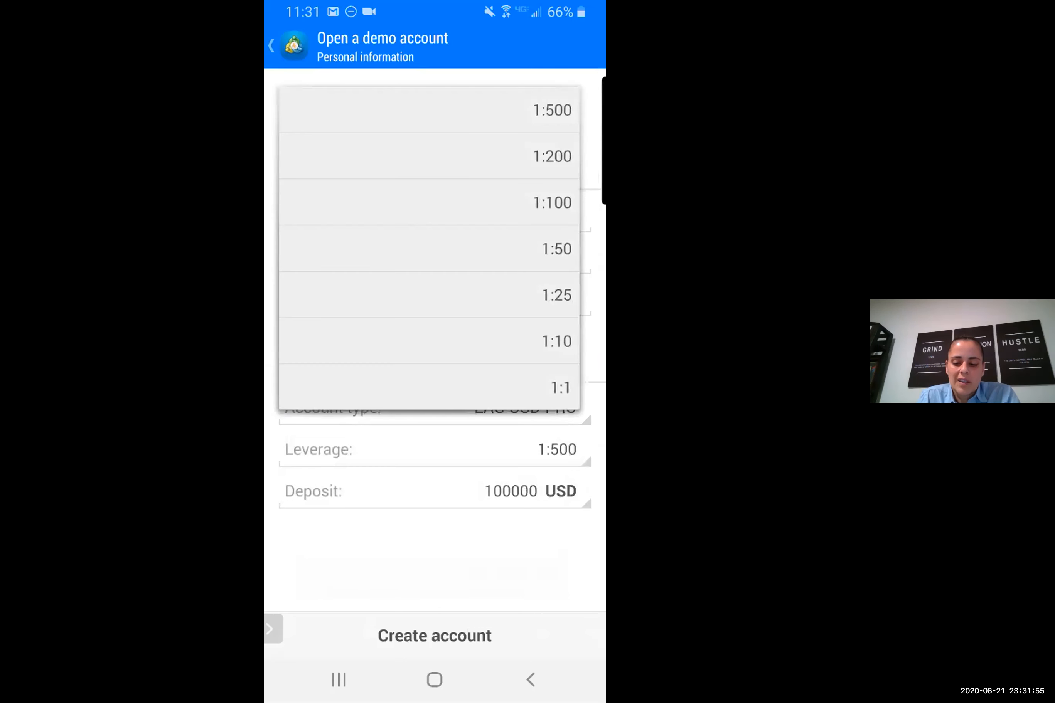
{"action": "left_click", "coordinate": [550, 156]}
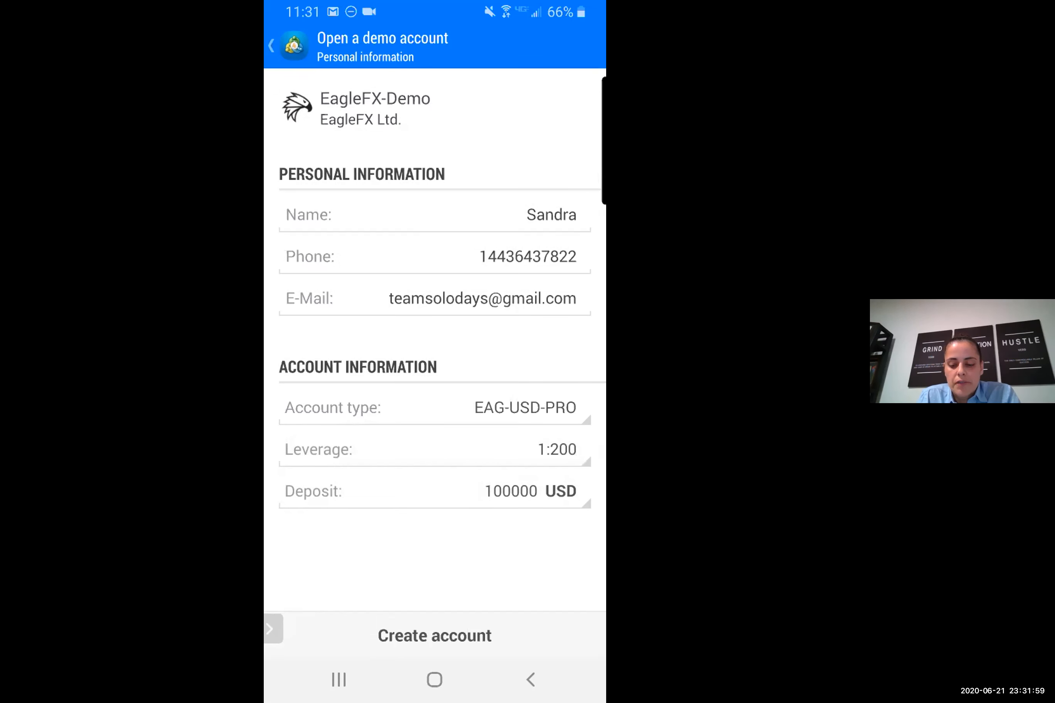
{"action": "left_click", "coordinate": [449, 490]}
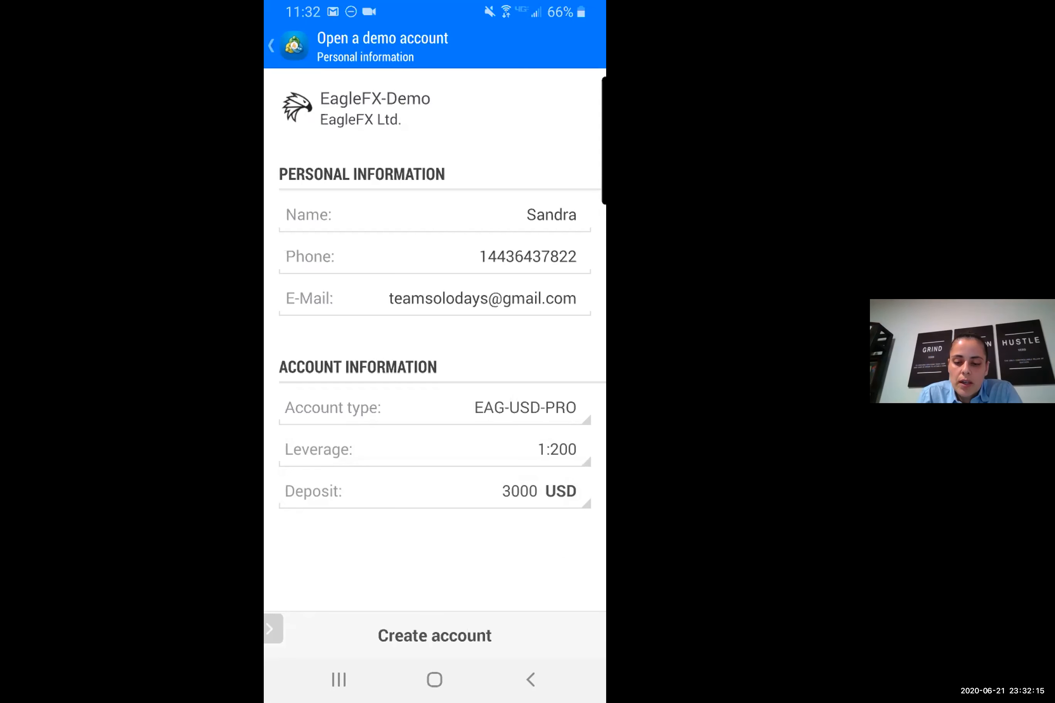
{"action": "left_click", "coordinate": [435, 636]}
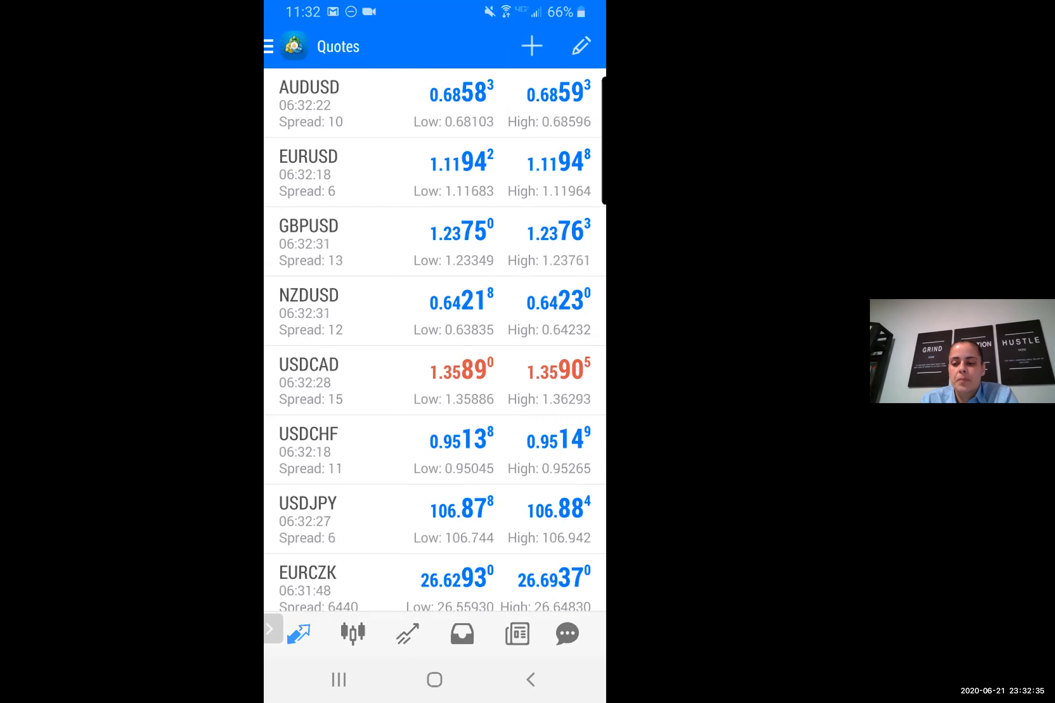
{"action": "left_click", "coordinate": [531, 46]}
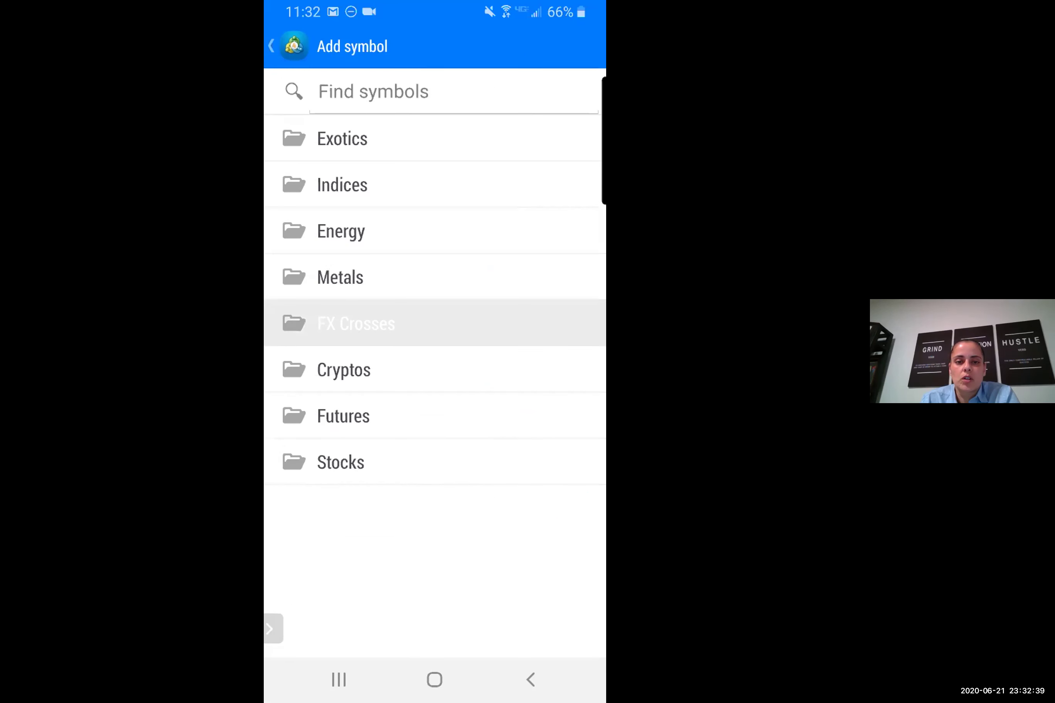
{"action": "left_click", "coordinate": [356, 324]}
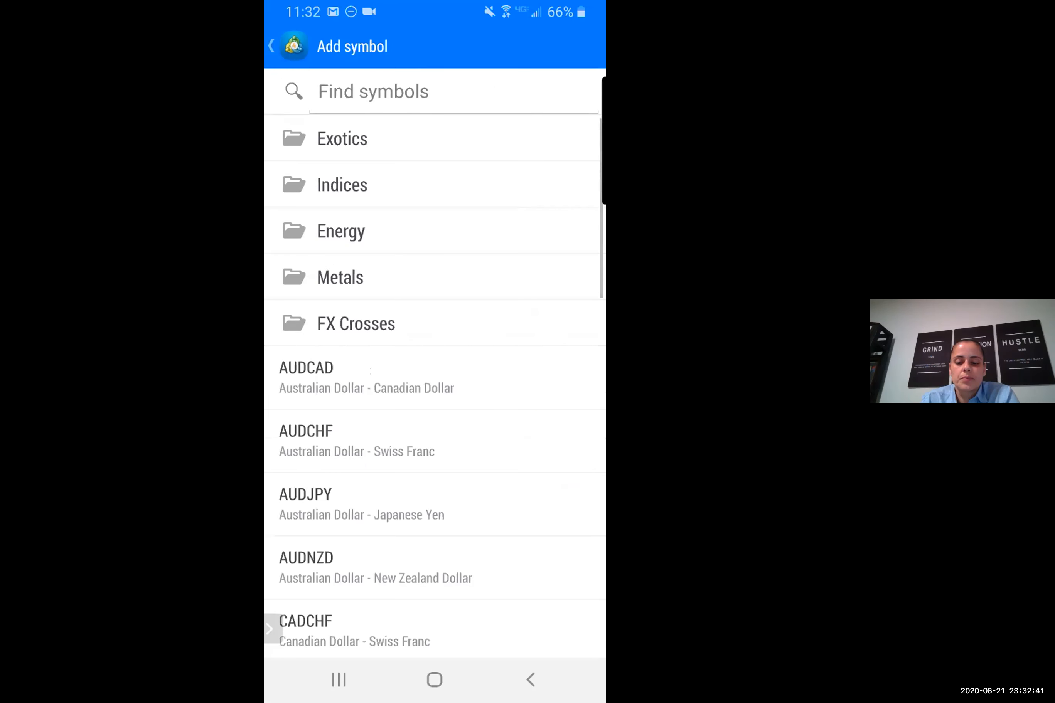
{"action": "scroll", "scroll_direction": "down", "scroll_amount": 3}
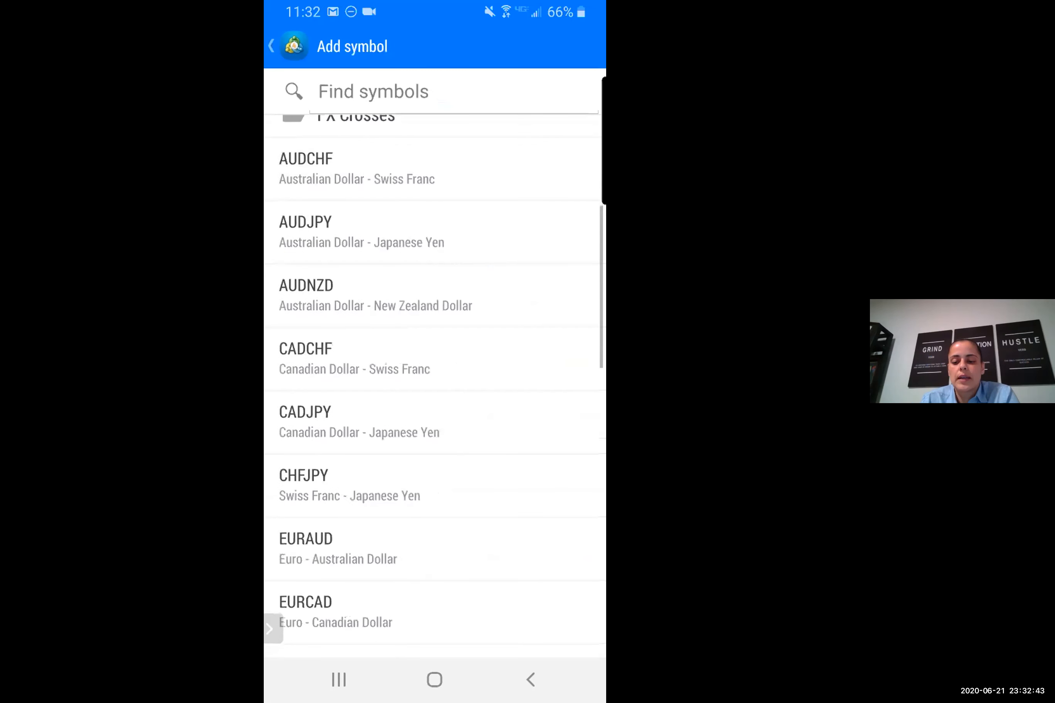
{"action": "scroll", "scroll_direction": "down", "scroll_amount": 3}
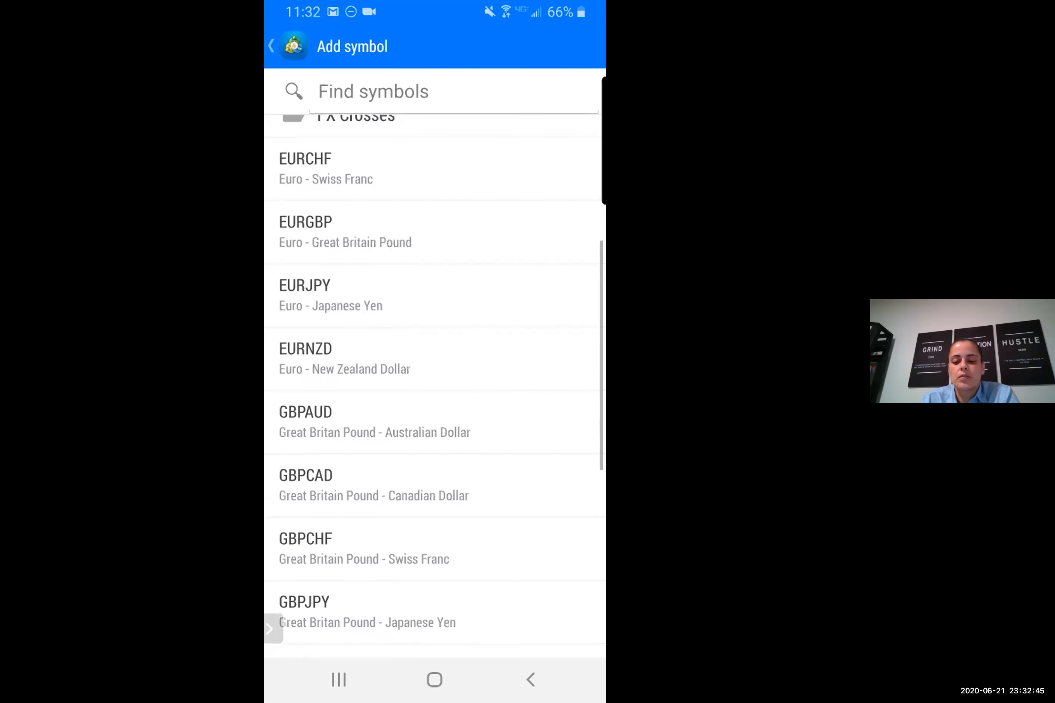
{"action": "scroll", "scroll_direction": "down", "scroll_amount": 3}
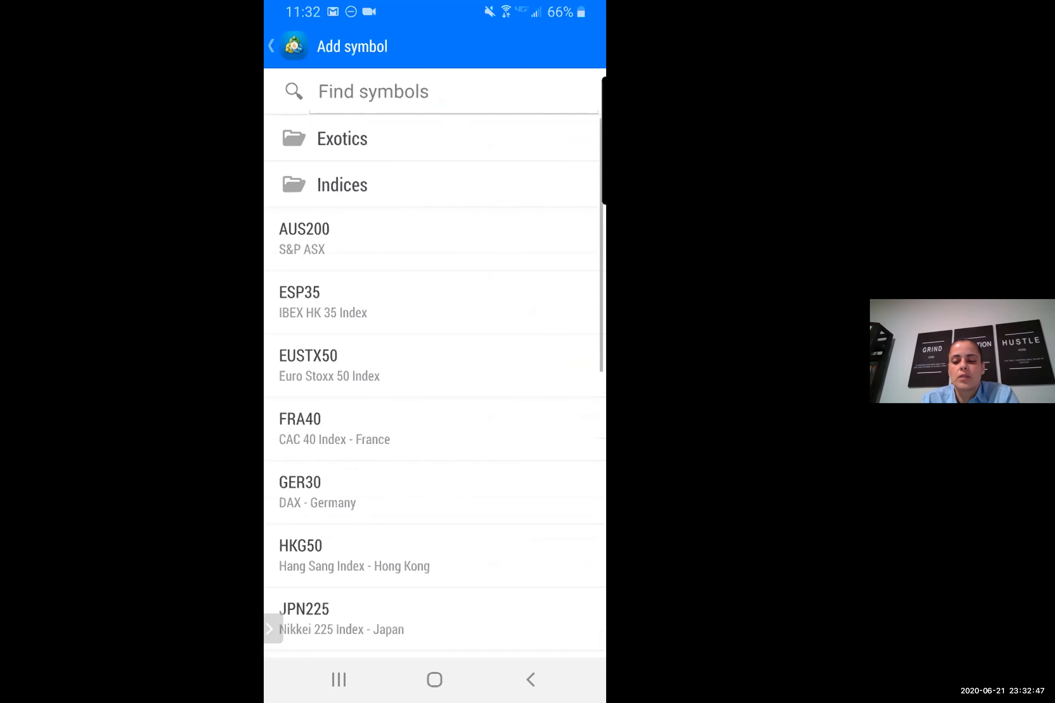
{"action": "left_click", "coordinate": [342, 185]}
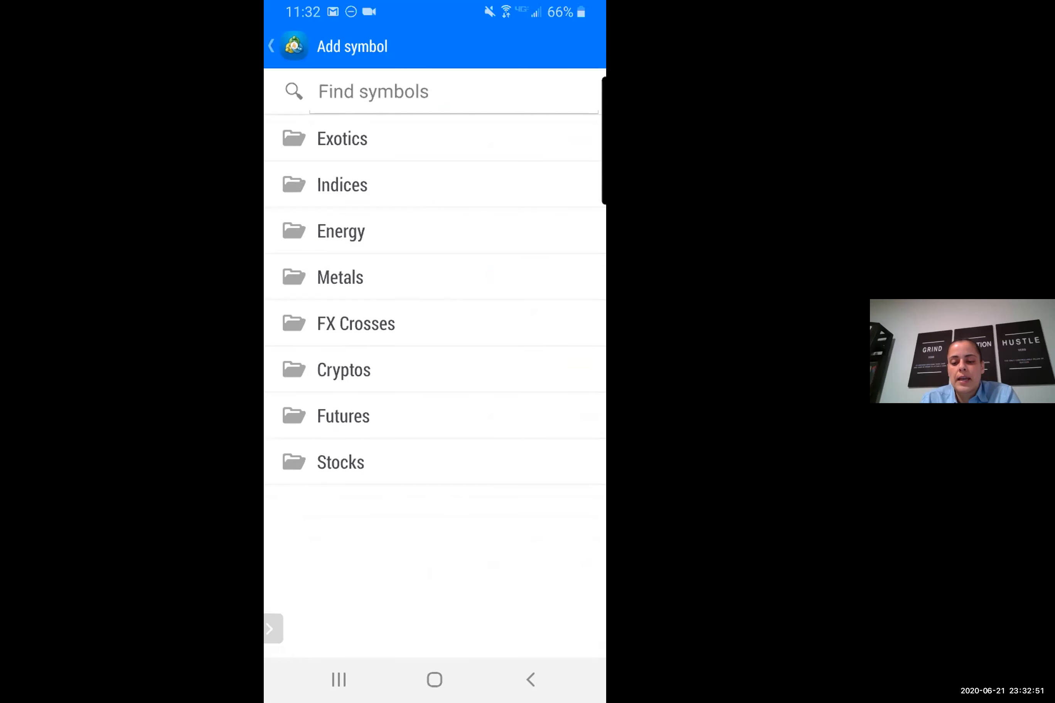
{"action": "left_click", "coordinate": [343, 185]}
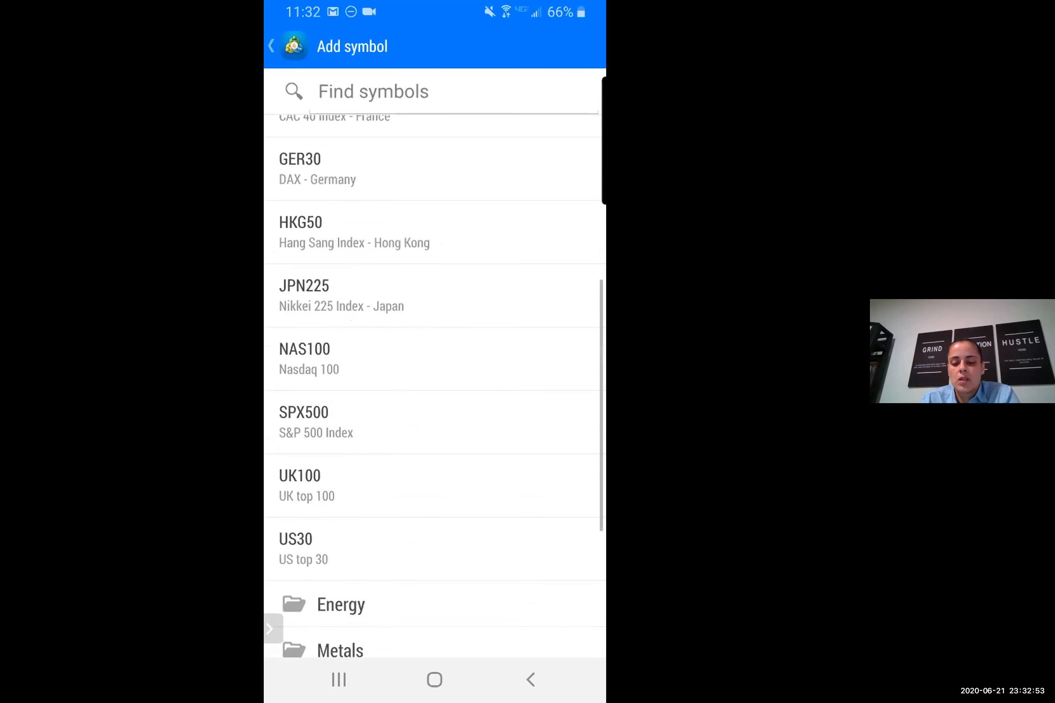
{"action": "scroll", "scroll_direction": "down", "scroll_amount": 3}
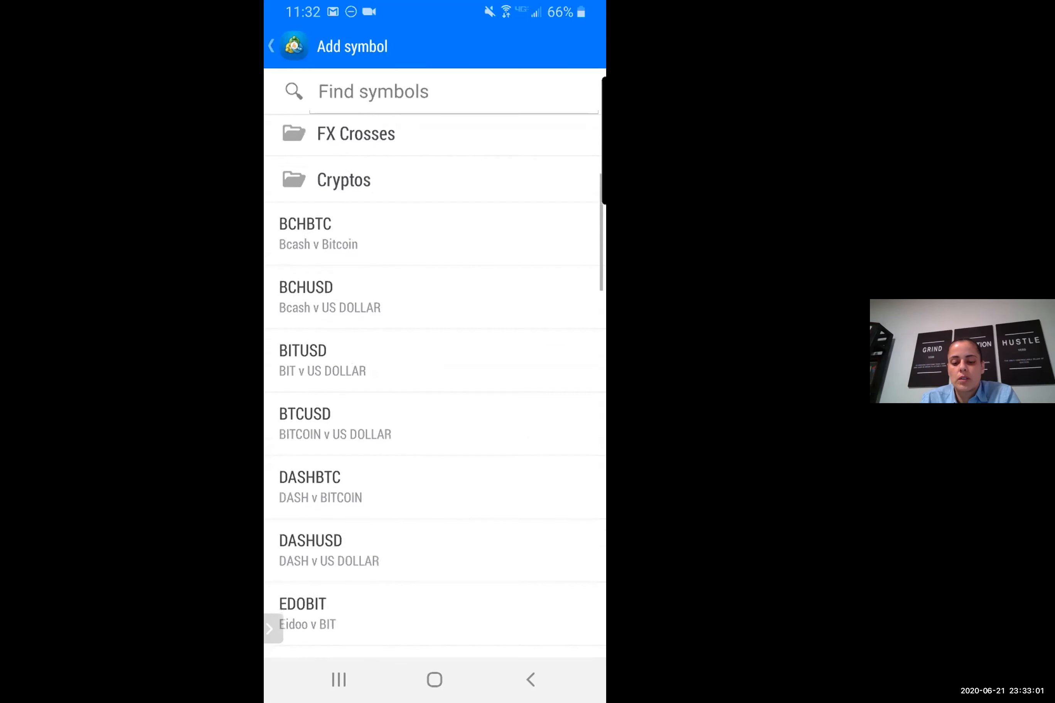
{"action": "scroll", "scroll_direction": "down", "scroll_amount": 3}
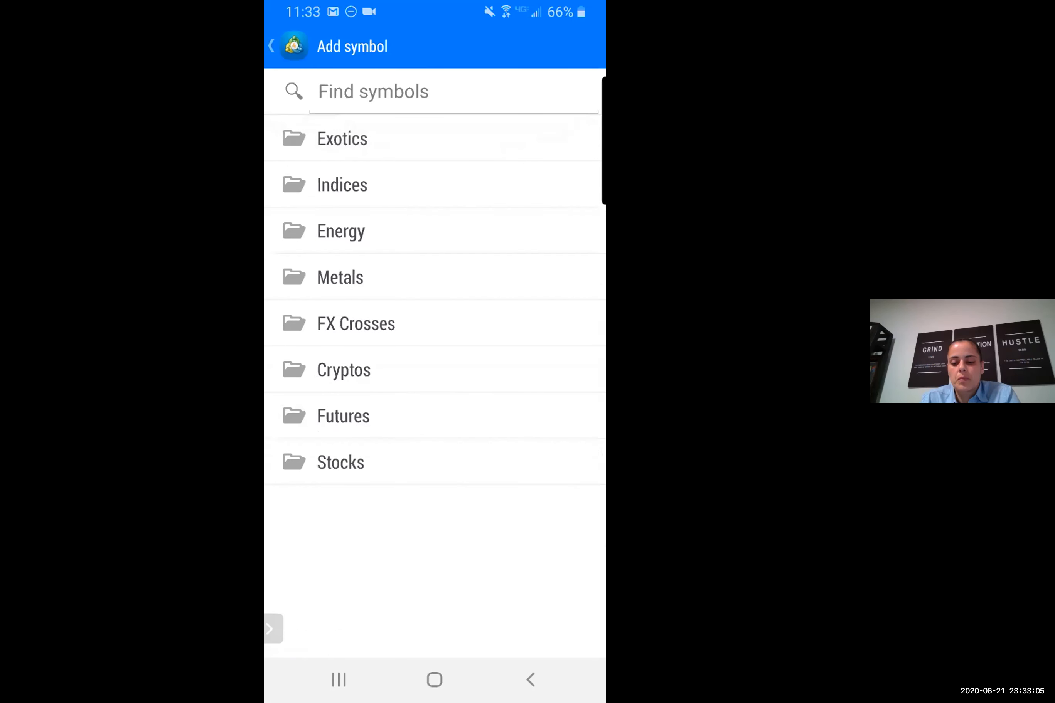
{"action": "left_click", "coordinate": [340, 462]}
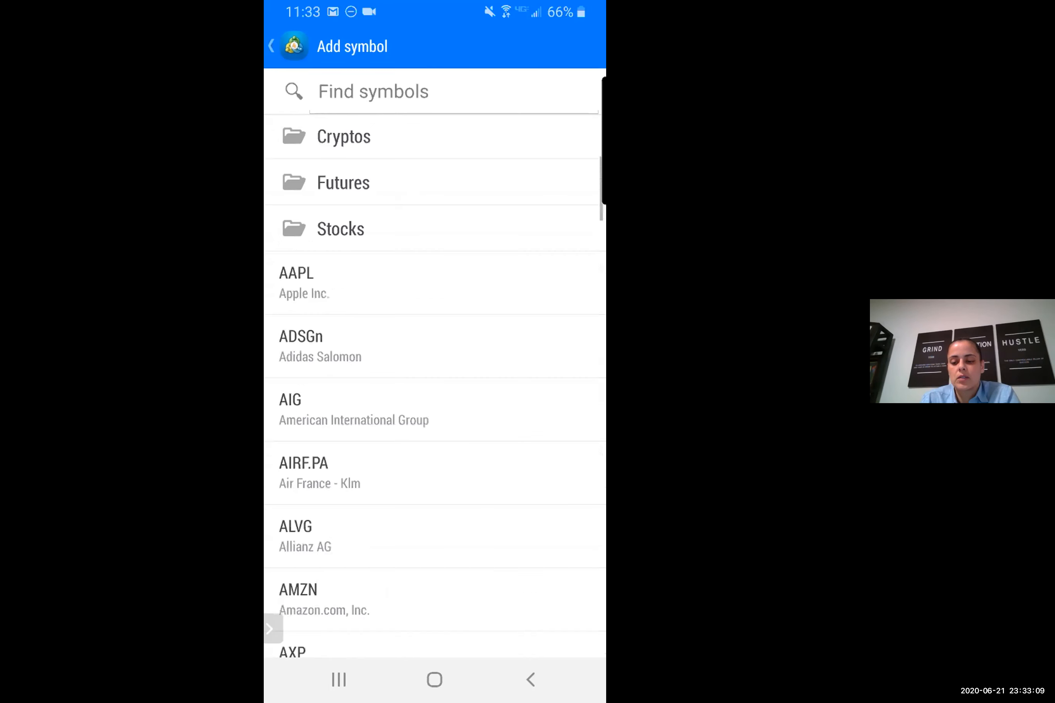
{"action": "left_click", "coordinate": [271, 47]}
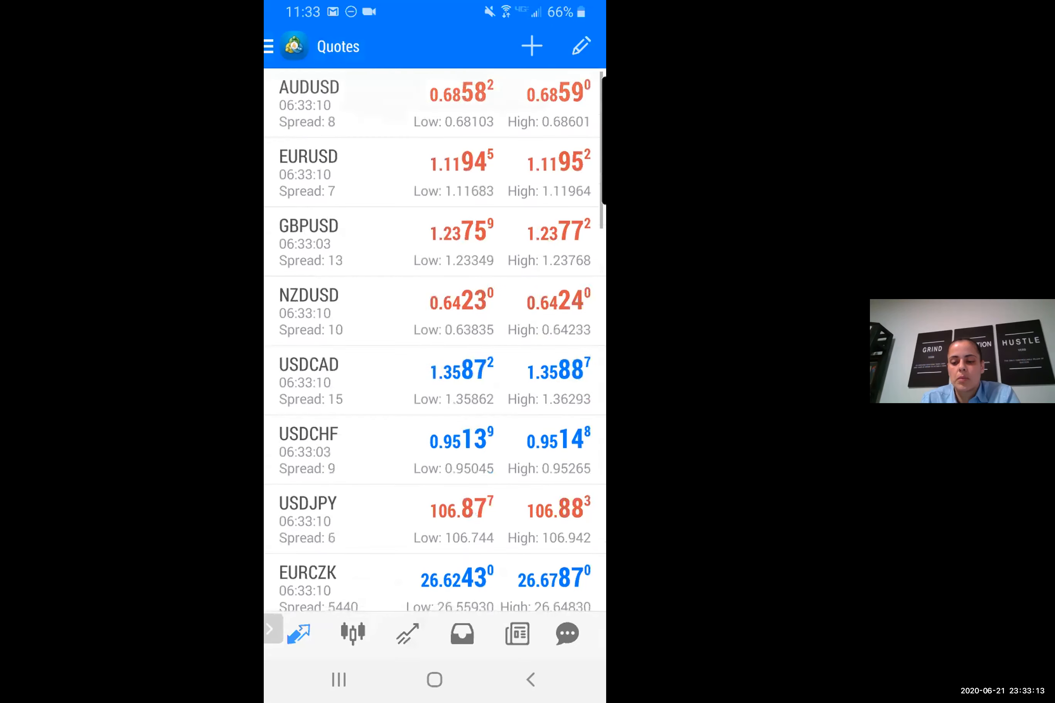
Add the FX Crosses pairs and scroll the quotes list to verify GBPAUD through NZDJPY appear.
{"action": "left_click", "coordinate": [531, 45]}
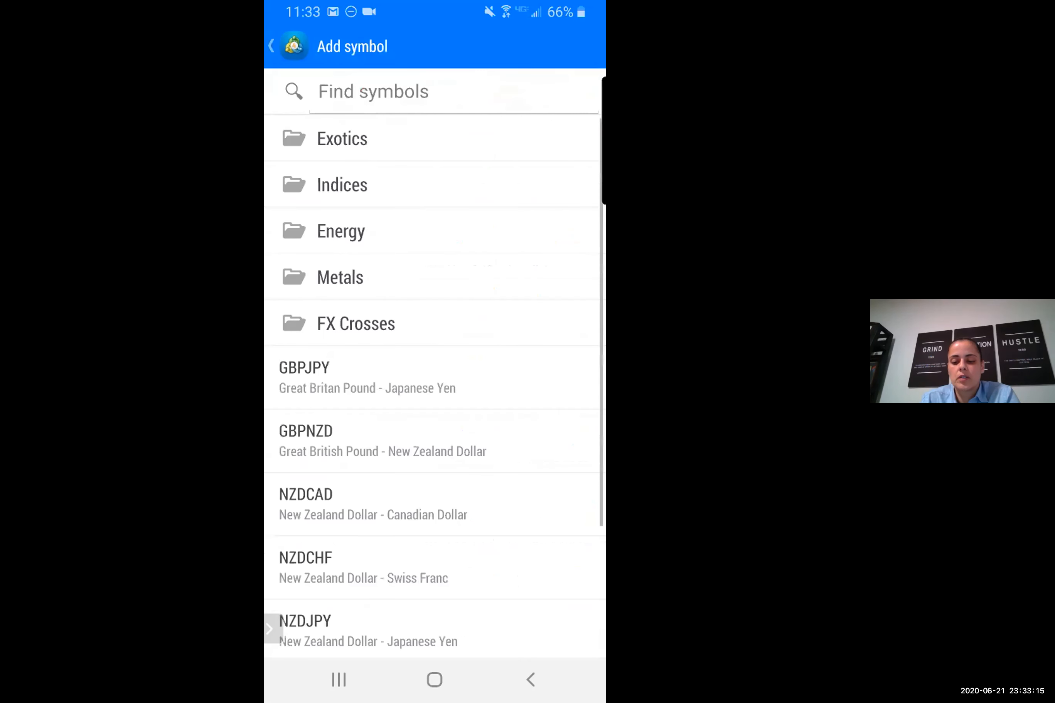
{"action": "scroll", "scroll_direction": "down", "scroll_amount": 3}
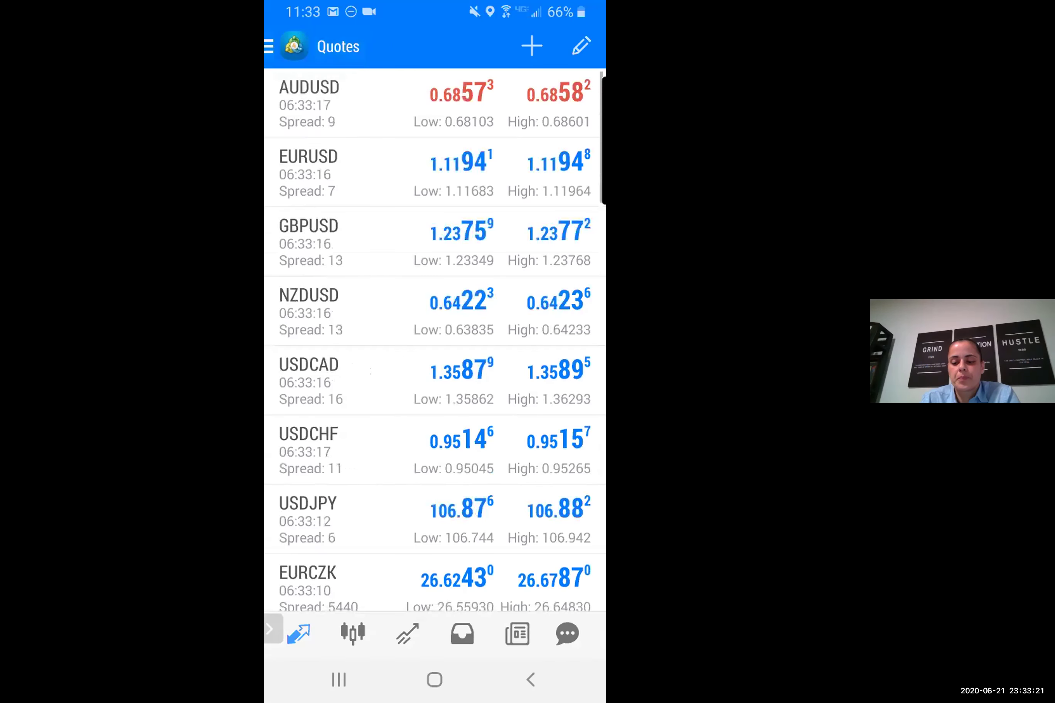
{"action": "scroll", "scroll_direction": "down", "scroll_amount": 3}
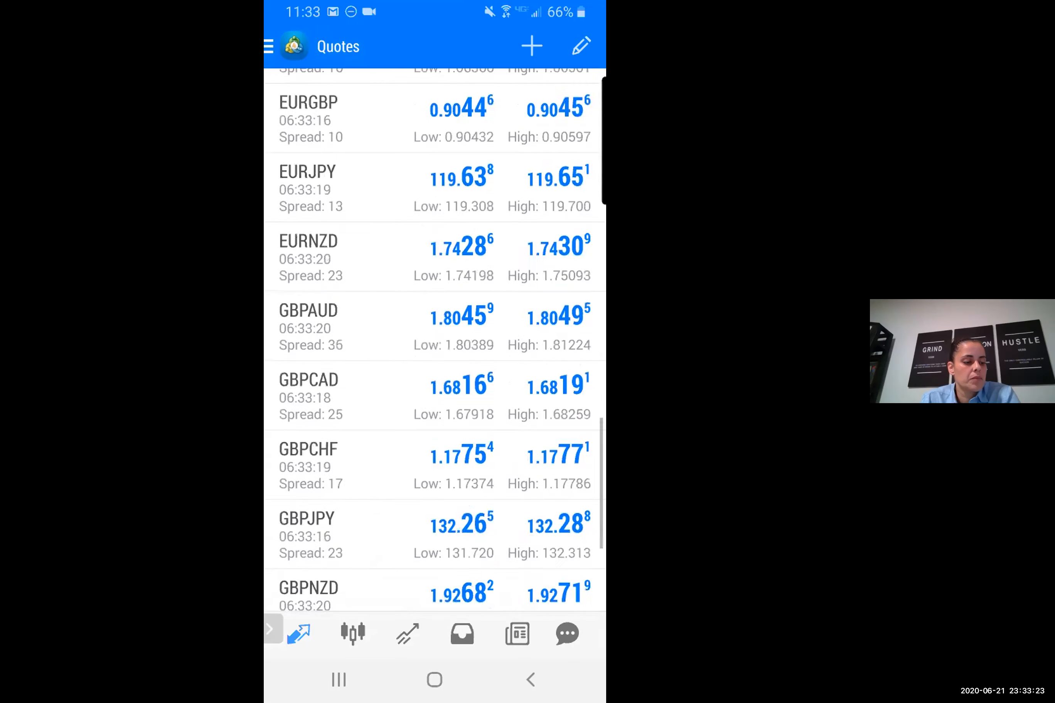
{"action": "scroll", "scroll_direction": "down", "scroll_amount": 3}
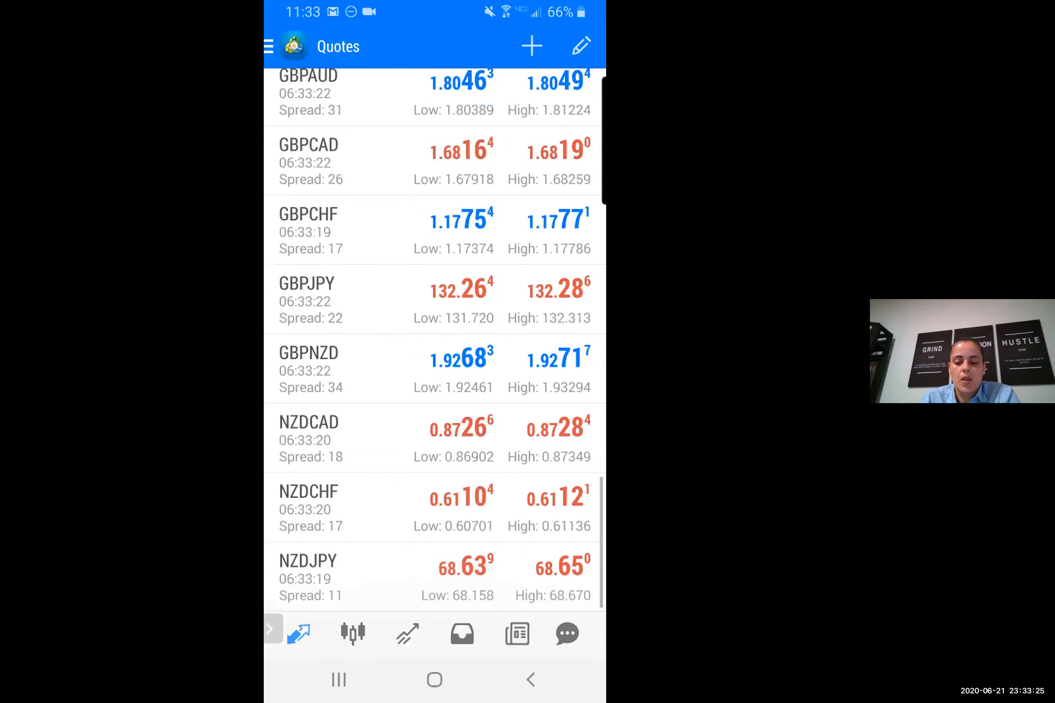
{"action": "scroll", "scroll_direction": "down", "scroll_amount": 3}
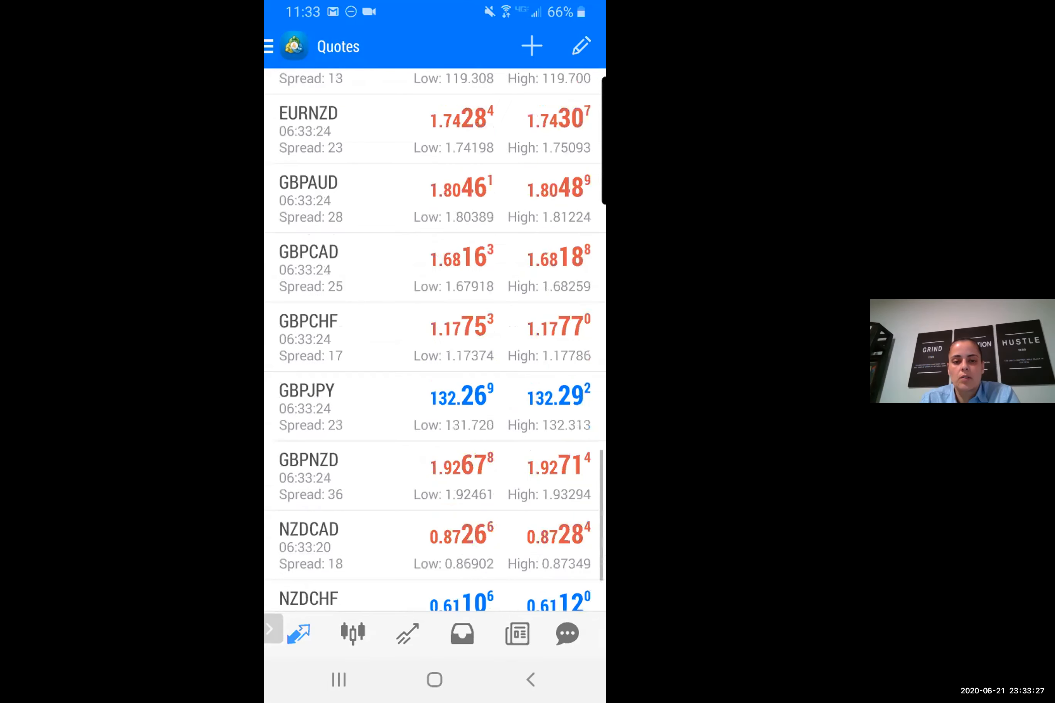